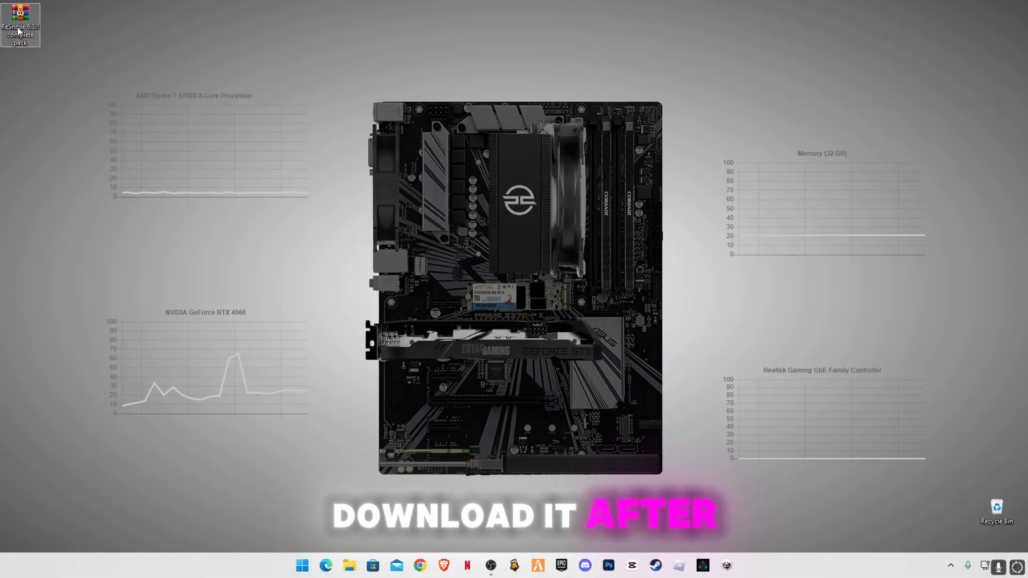
Bring up the full context menu for the ReShade 6.3.1 complete pack archive on the desktop.
{"action": "right_click", "coordinate": [19, 25]}
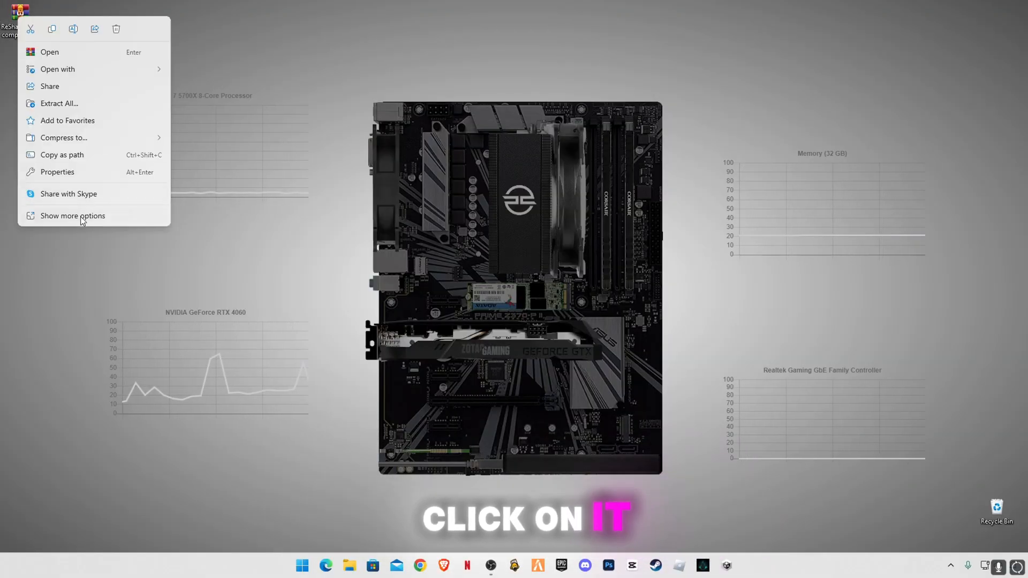
{"action": "left_click", "coordinate": [59, 103]}
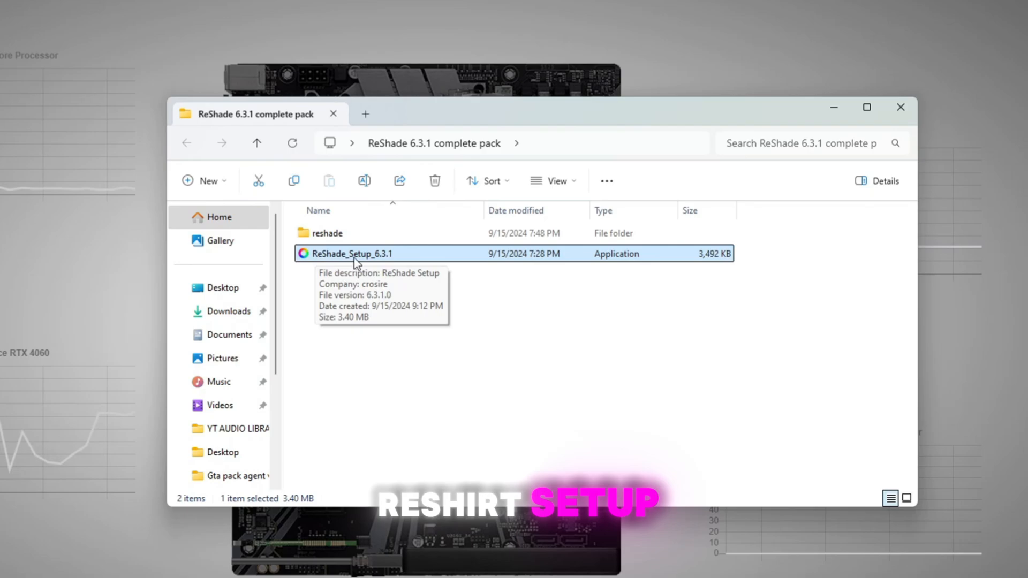
{"action": "mouse_move", "coordinate": [373, 337]}
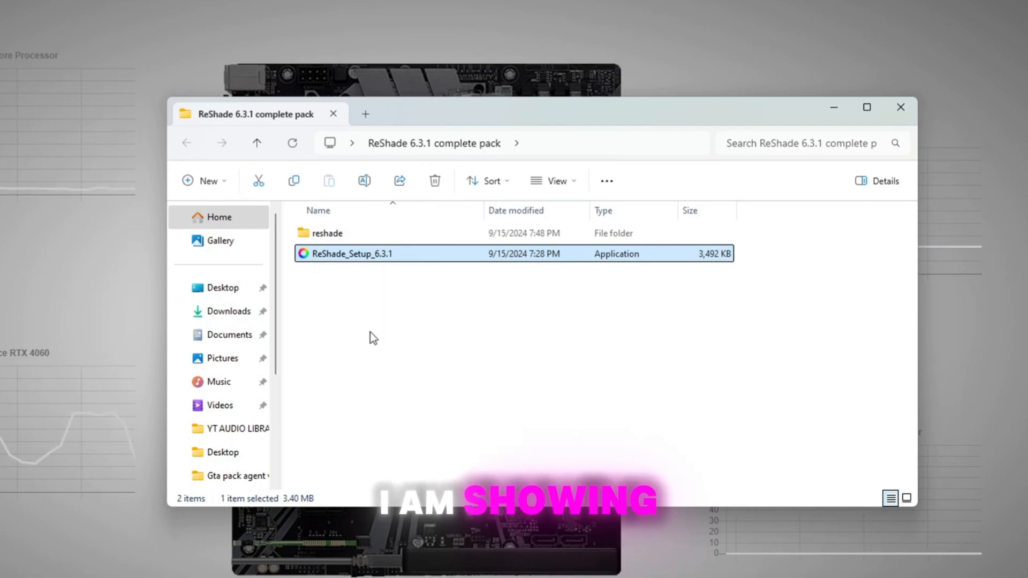
{"action": "mouse_move", "coordinate": [402, 323]}
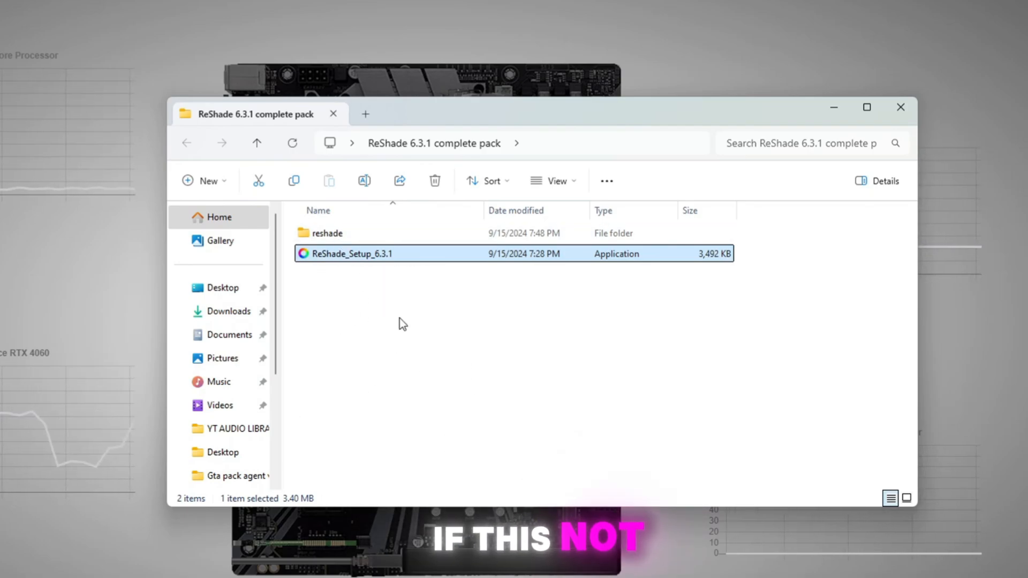
{"action": "mouse_move", "coordinate": [327, 233]}
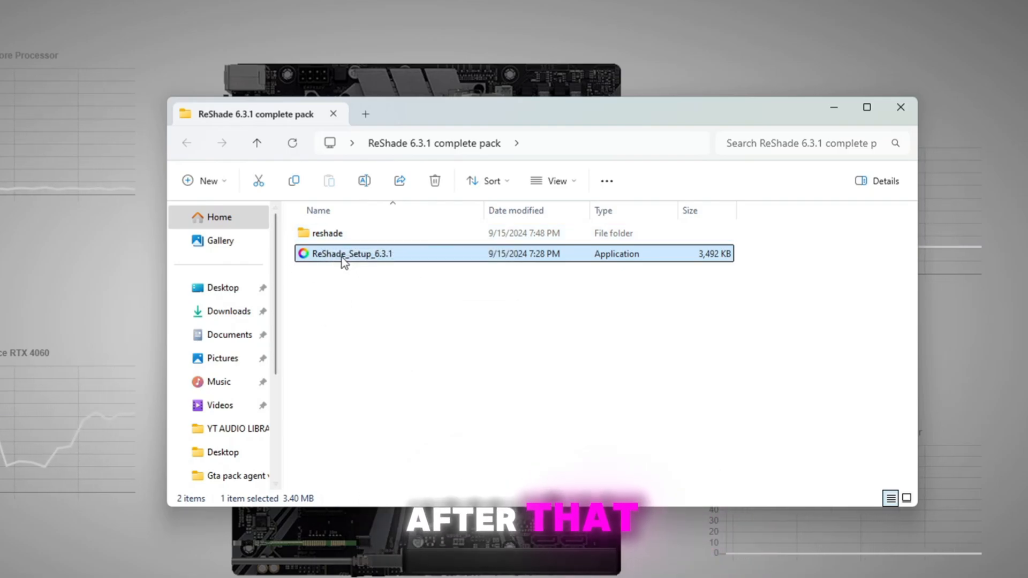
Launch ReShade_Setup_6.3.1 from the extracted pack folder.
{"action": "double_click", "coordinate": [352, 254]}
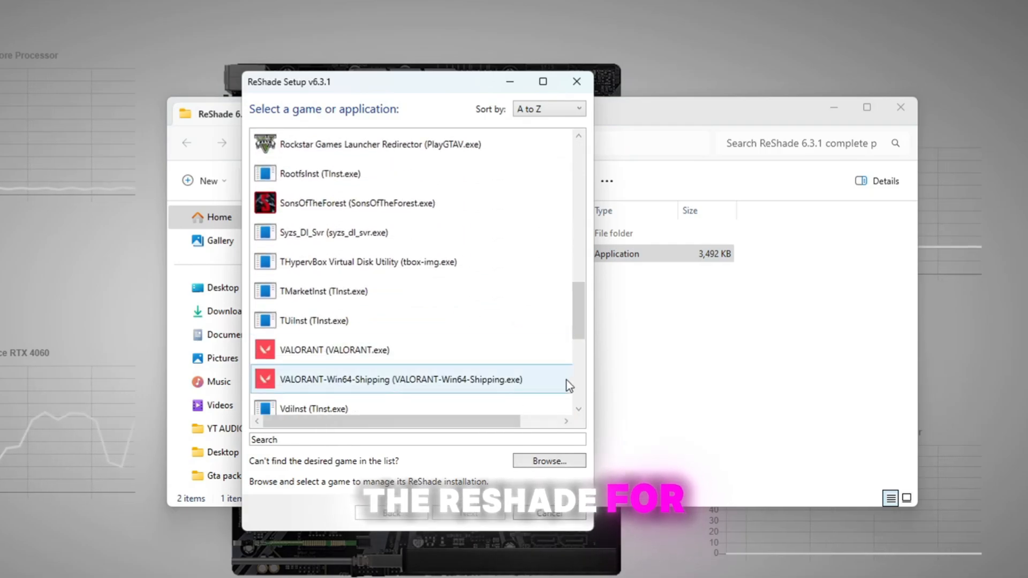
Browse to D:\Games\GTAV and choose GTA5.exe as the target game.
{"action": "left_click", "coordinate": [549, 461]}
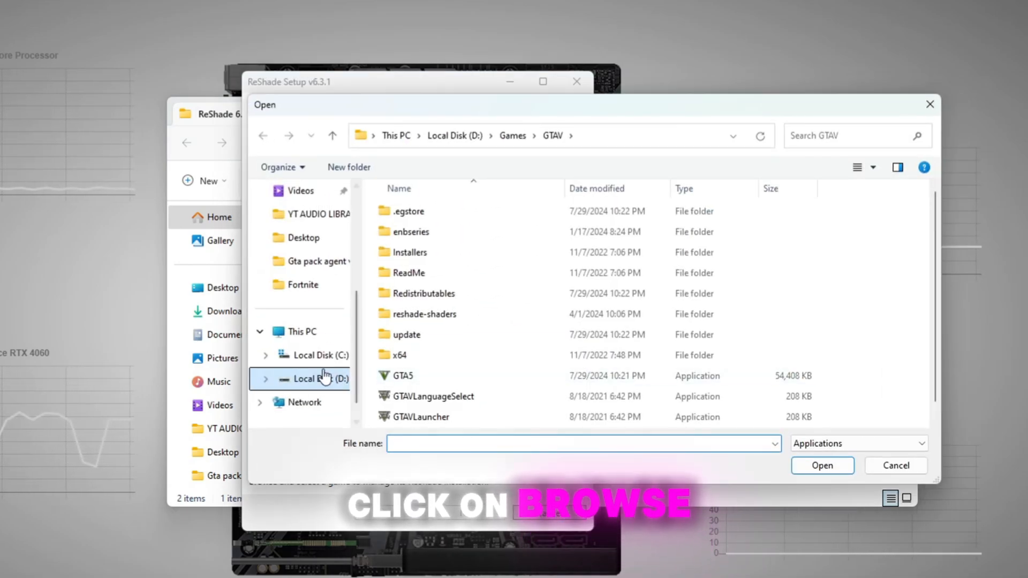
{"action": "left_click", "coordinate": [404, 376]}
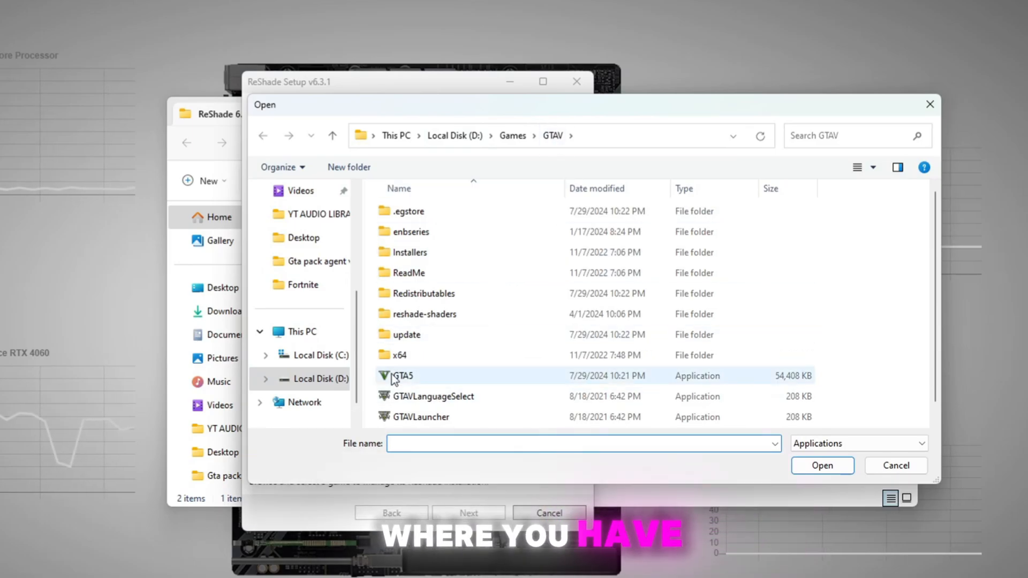
{"action": "left_click", "coordinate": [403, 374]}
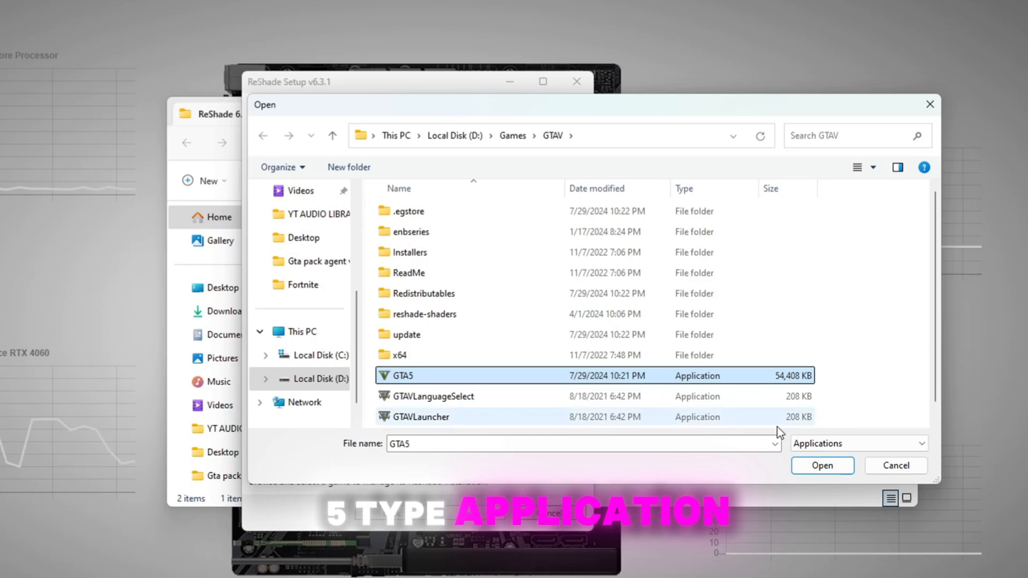
{"action": "left_click", "coordinate": [821, 466]}
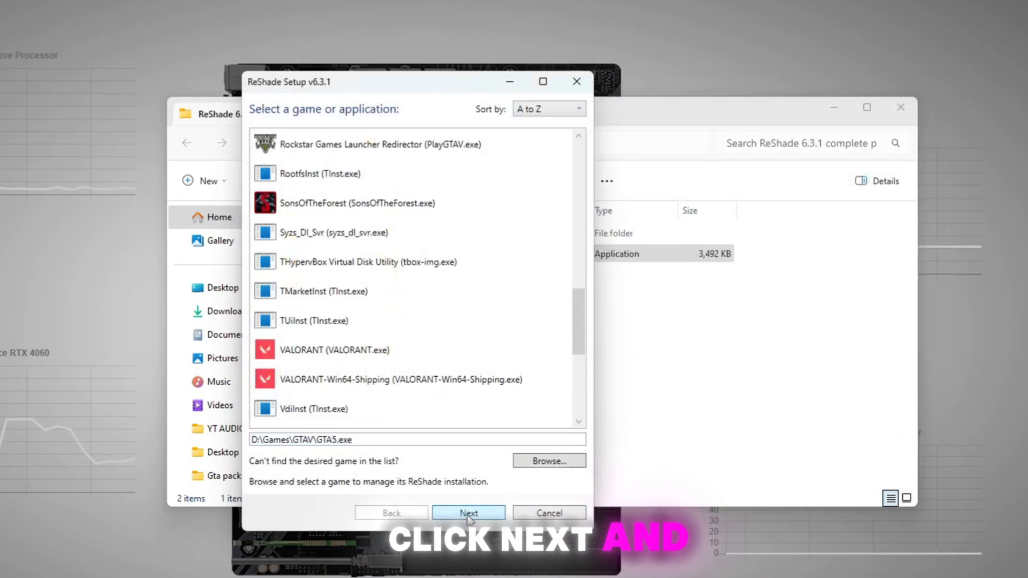
Install ReShade into GTA V with the DirectX 10/11/12 API and finish the setup.
{"action": "left_click", "coordinate": [467, 513]}
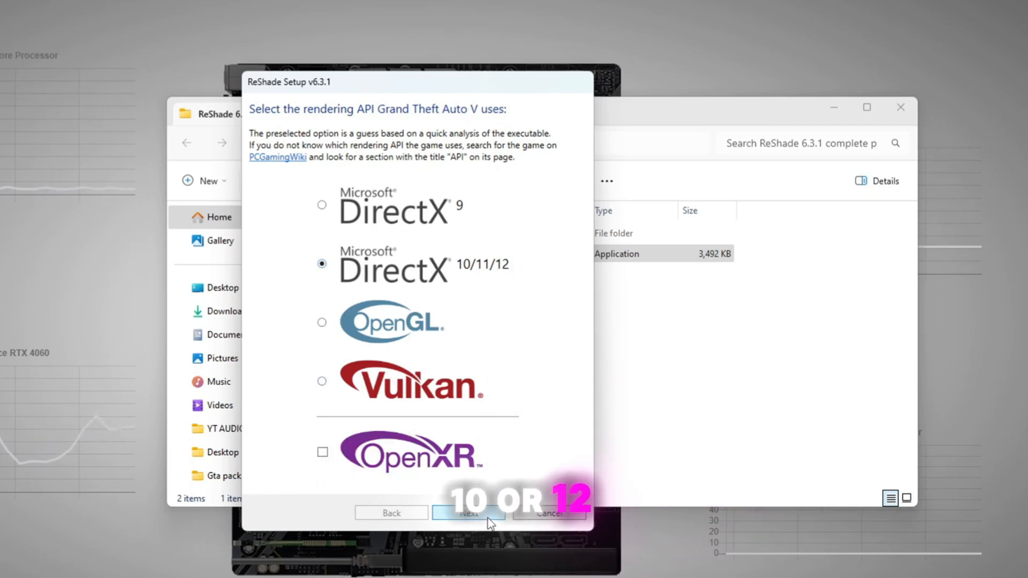
{"action": "left_click", "coordinate": [468, 513]}
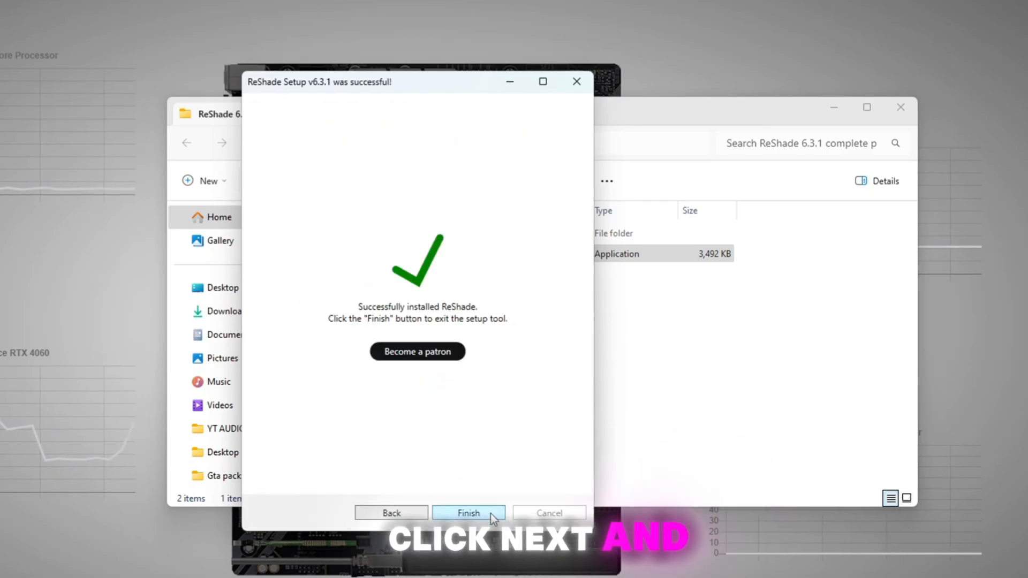
{"action": "left_click", "coordinate": [468, 513]}
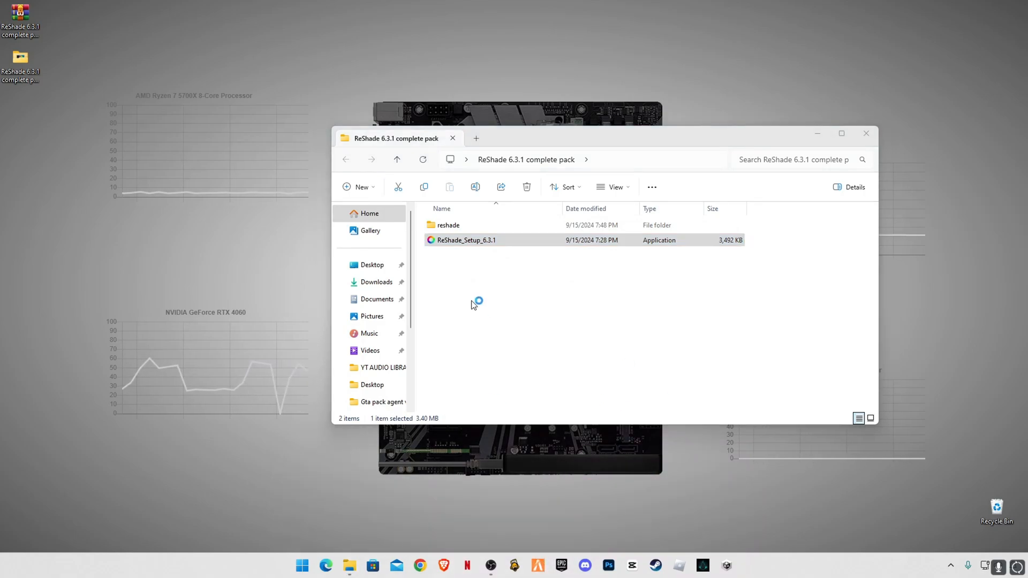
Enter the reshade folder containing reshade-shaders, dxgi.dll and the preset files.
{"action": "left_click", "coordinate": [536, 566]}
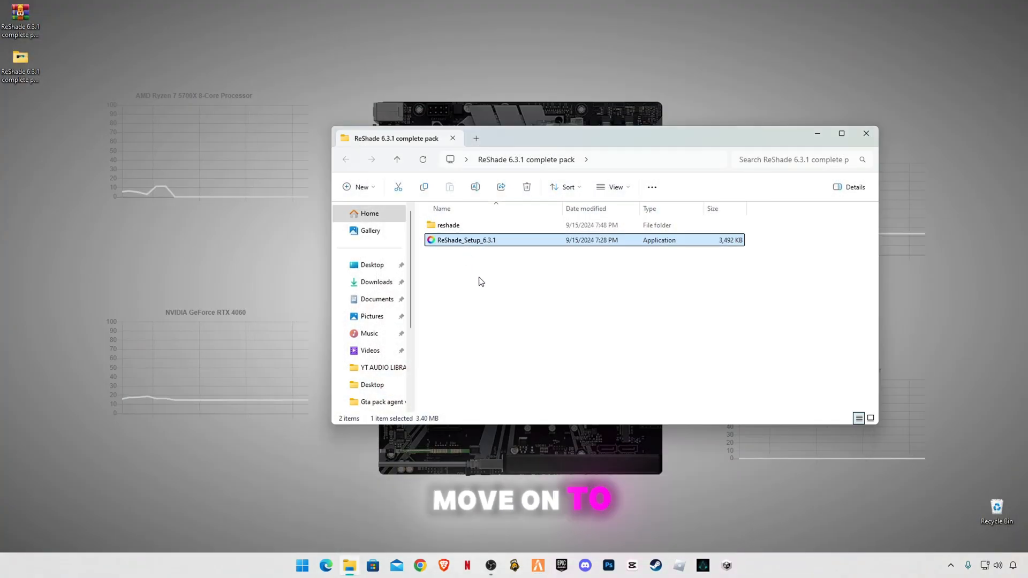
{"action": "left_click", "coordinate": [448, 225]}
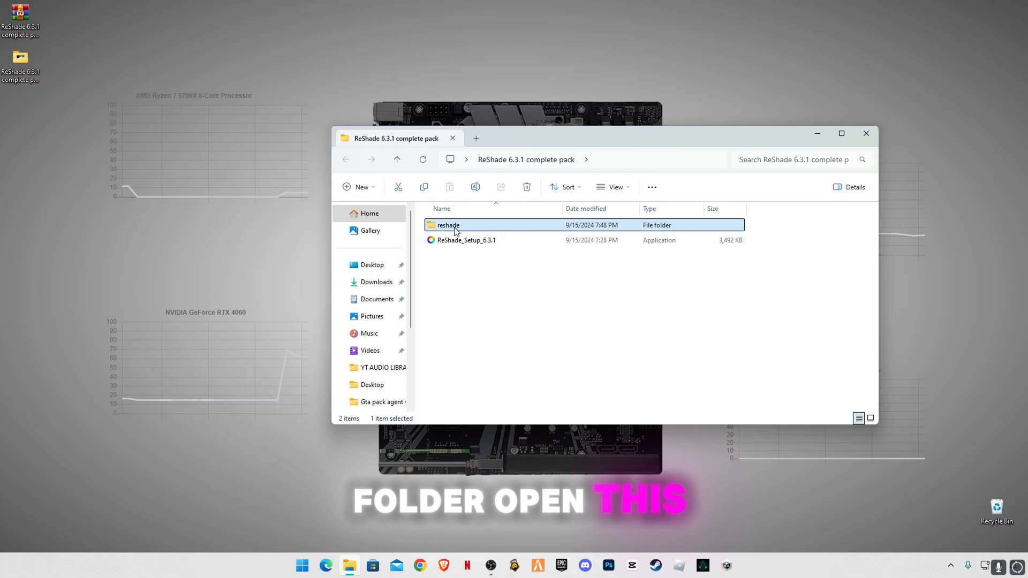
{"action": "double_click", "coordinate": [448, 225]}
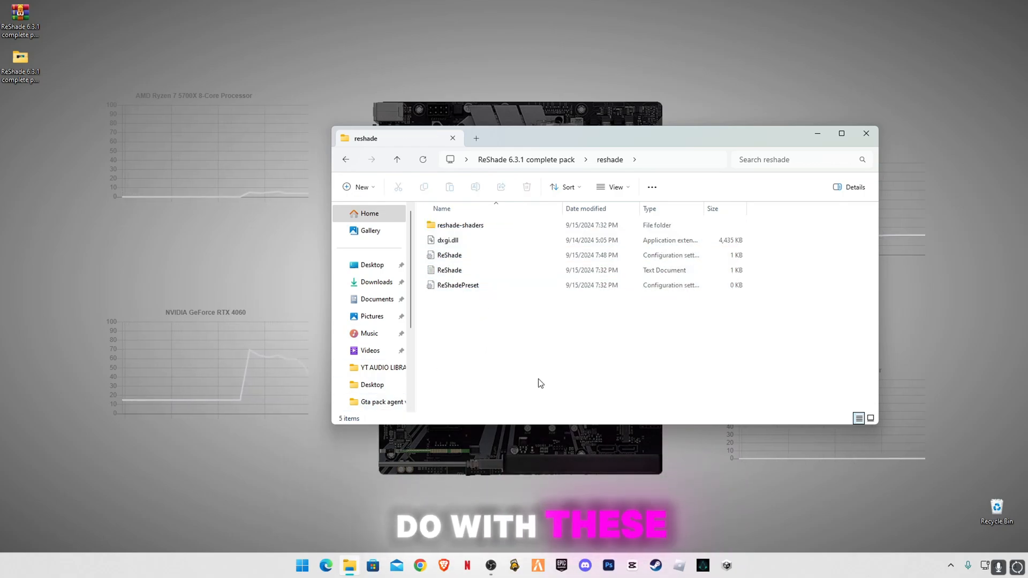
Run 'appdata' from the Start menu to reach the AppData folder.
{"action": "right_click", "coordinate": [302, 565]}
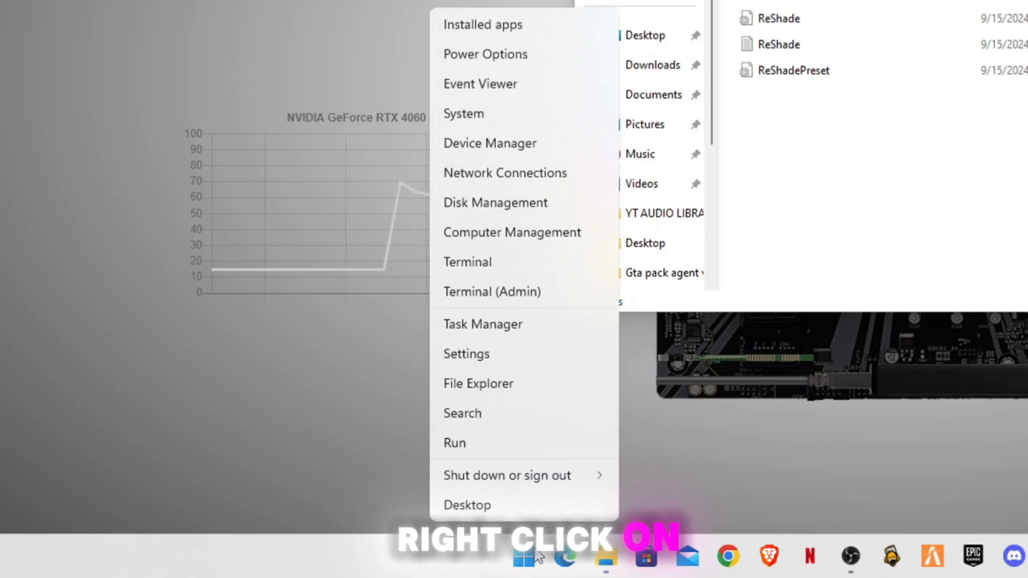
{"action": "left_click", "coordinate": [454, 443]}
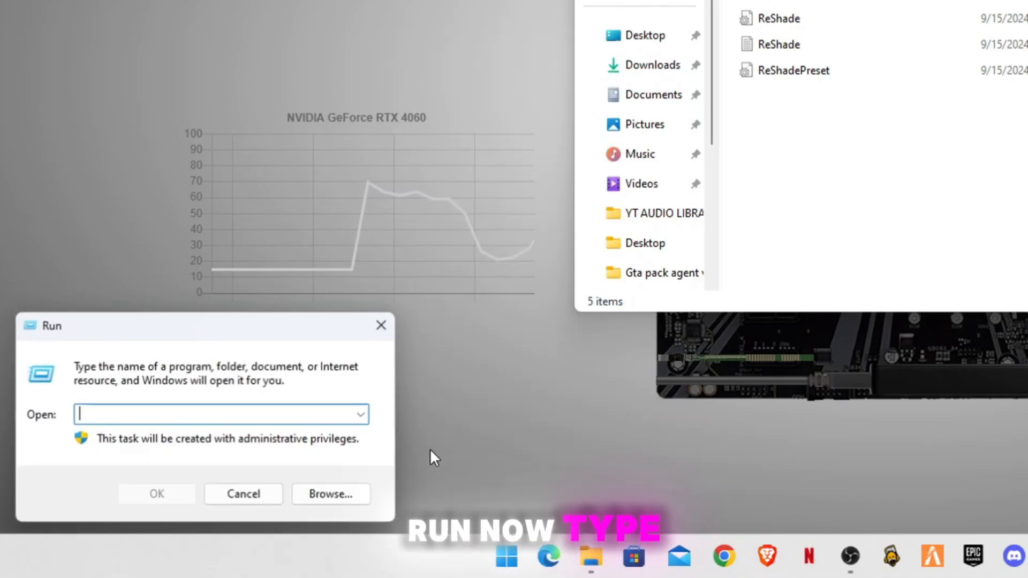
{"action": "type", "text": "appd"}
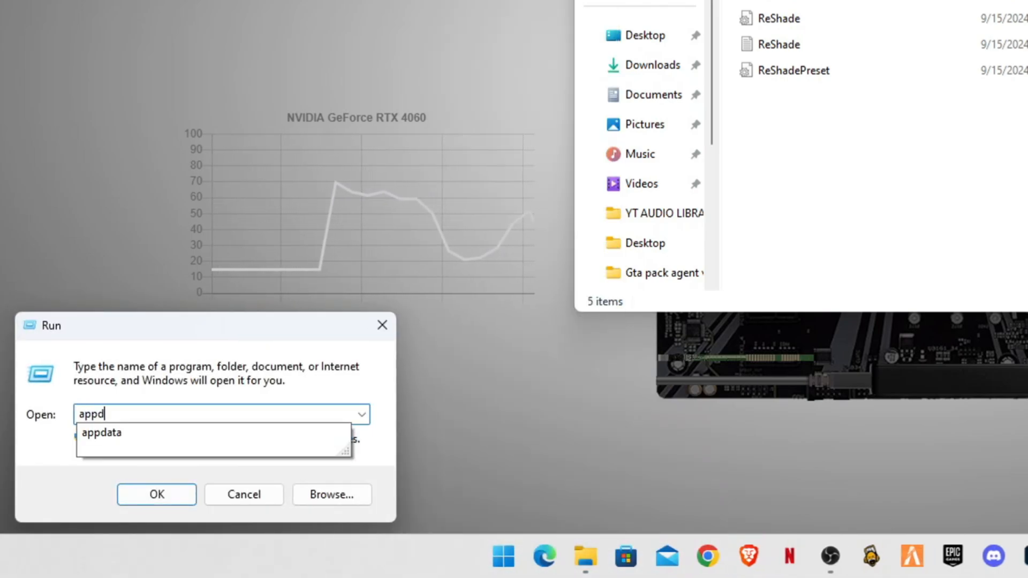
{"action": "left_click", "coordinate": [156, 495]}
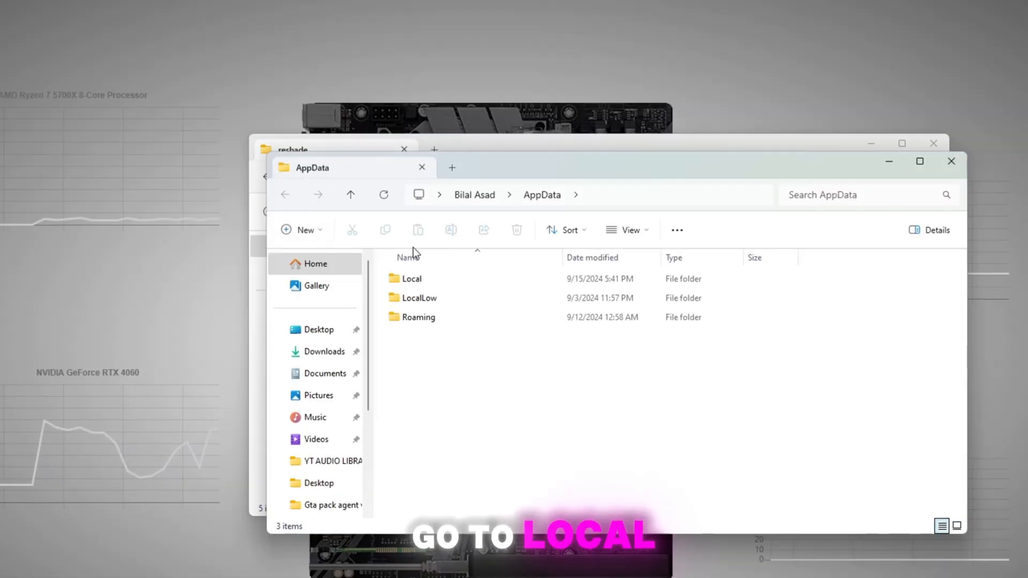
Navigate Local > FiveM > FiveM Application Data > plugins for the ReShade files.
{"action": "double_click", "coordinate": [411, 278]}
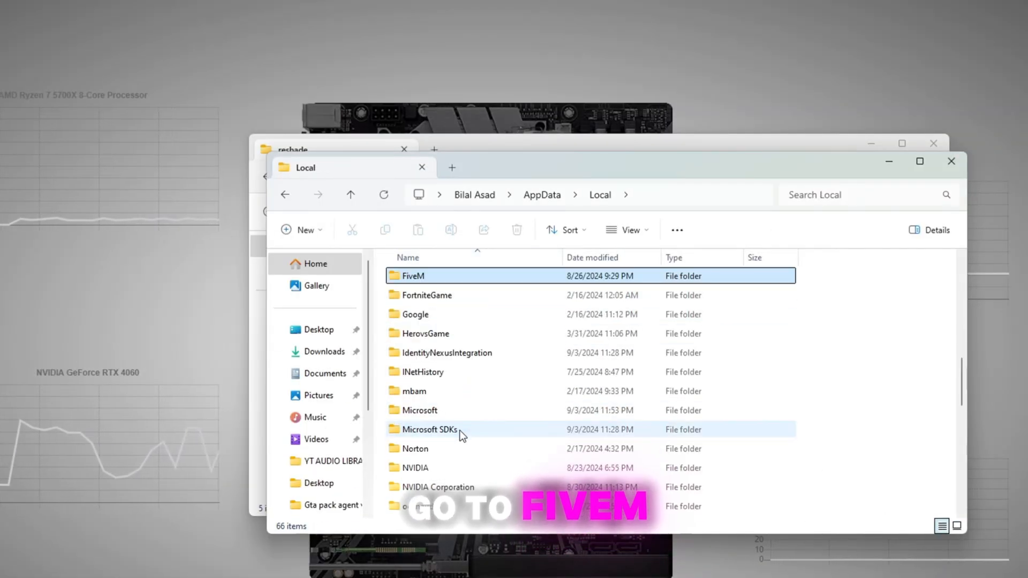
{"action": "double_click", "coordinate": [411, 275]}
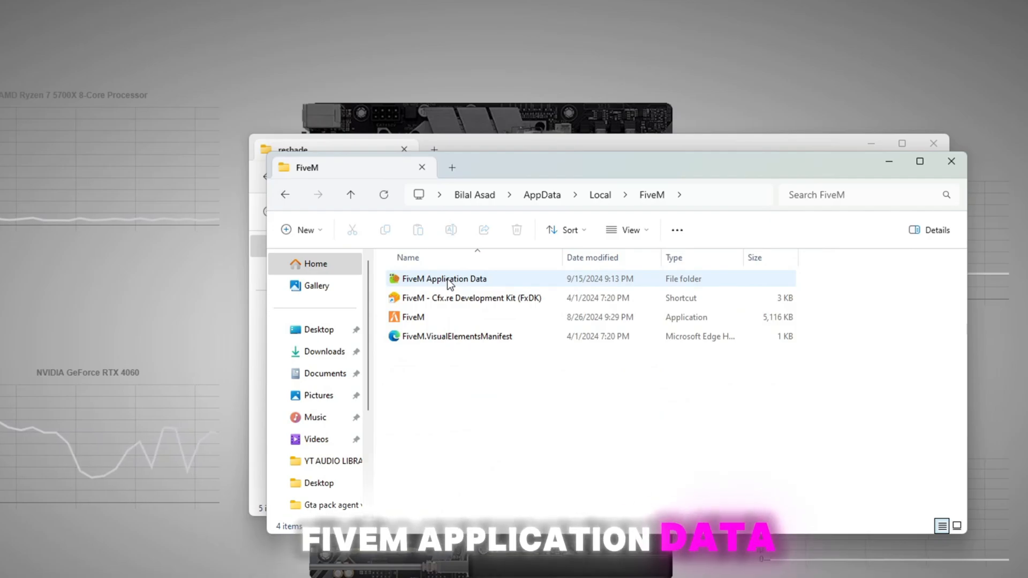
{"action": "double_click", "coordinate": [443, 278]}
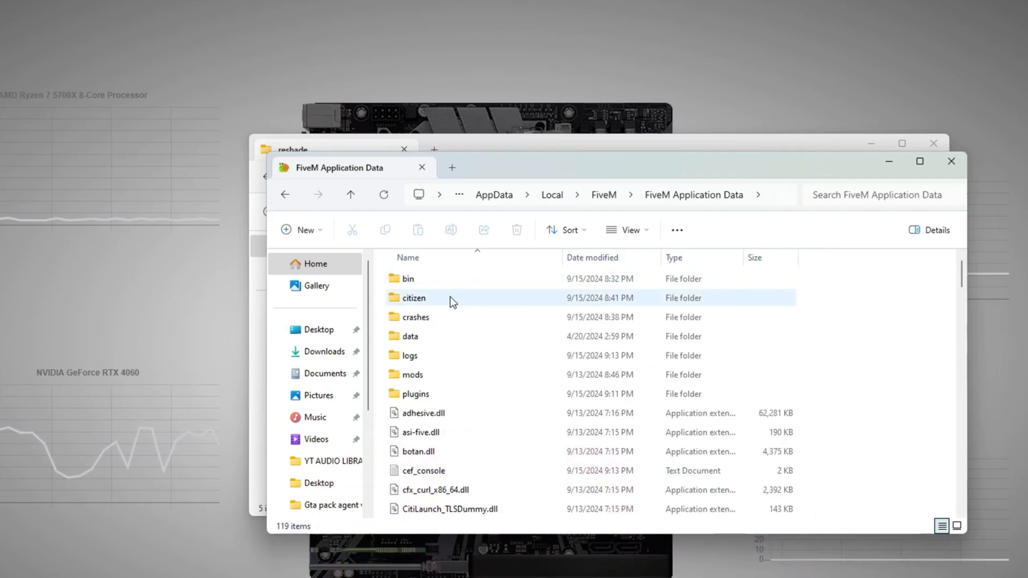
{"action": "double_click", "coordinate": [414, 392]}
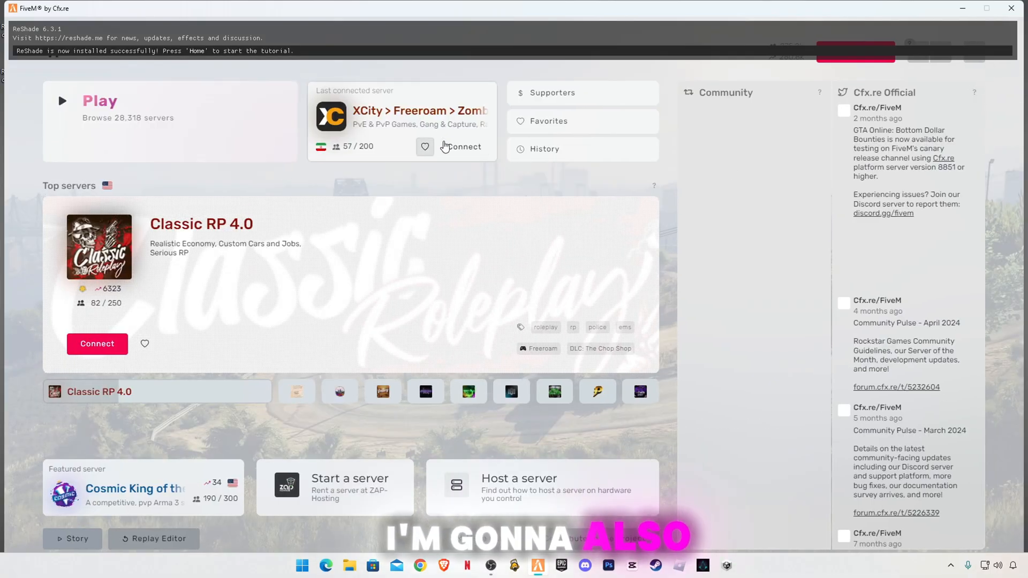
Connect to the last connected FiveM server so the game loads.
{"action": "left_click", "coordinate": [460, 146]}
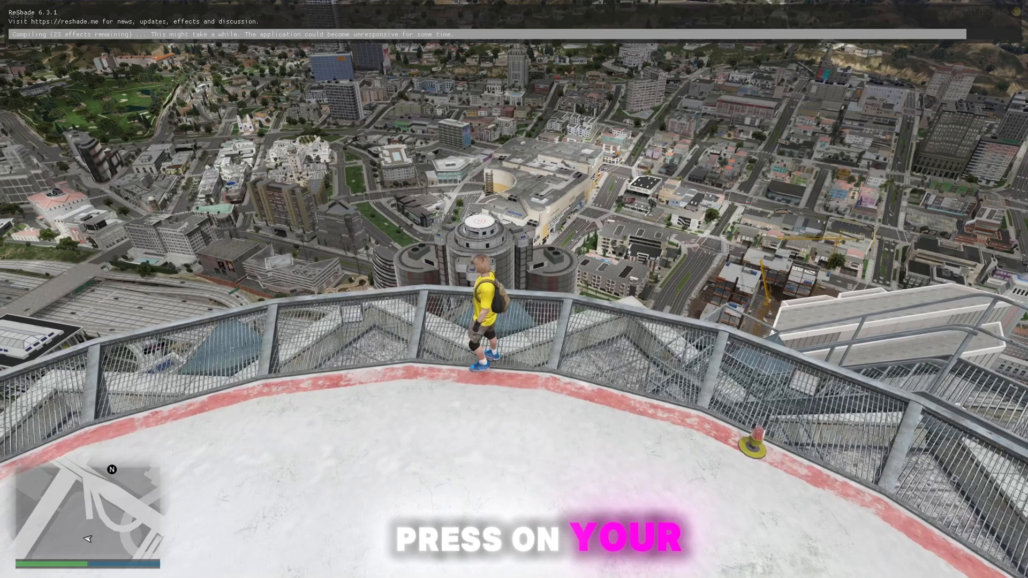
Bring up the ReShade overlay with Home and advance the tutorial to the effects list.
{"action": "key", "text": "Home"}
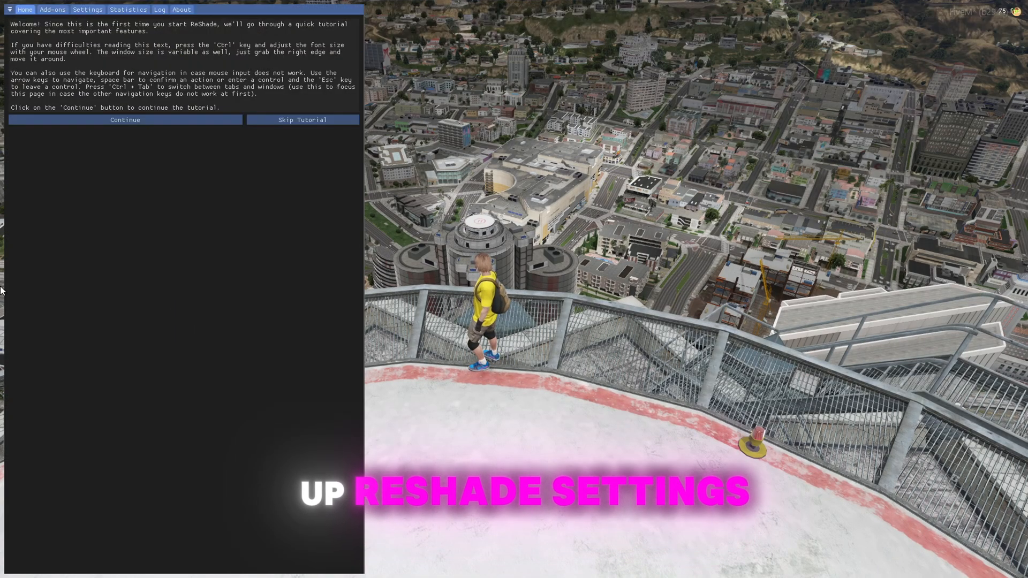
{"action": "left_click", "coordinate": [124, 119]}
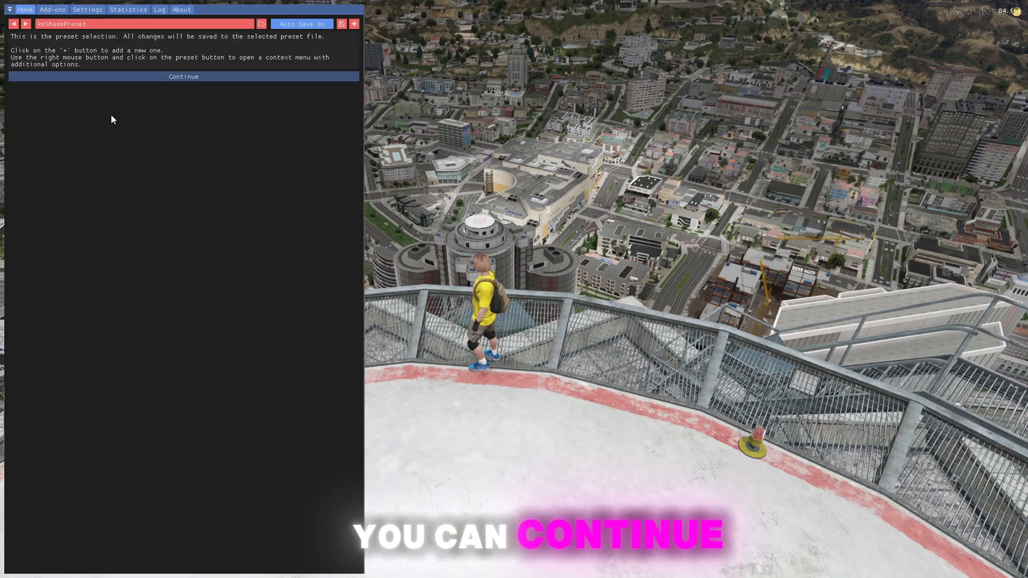
{"action": "left_click", "coordinate": [183, 76]}
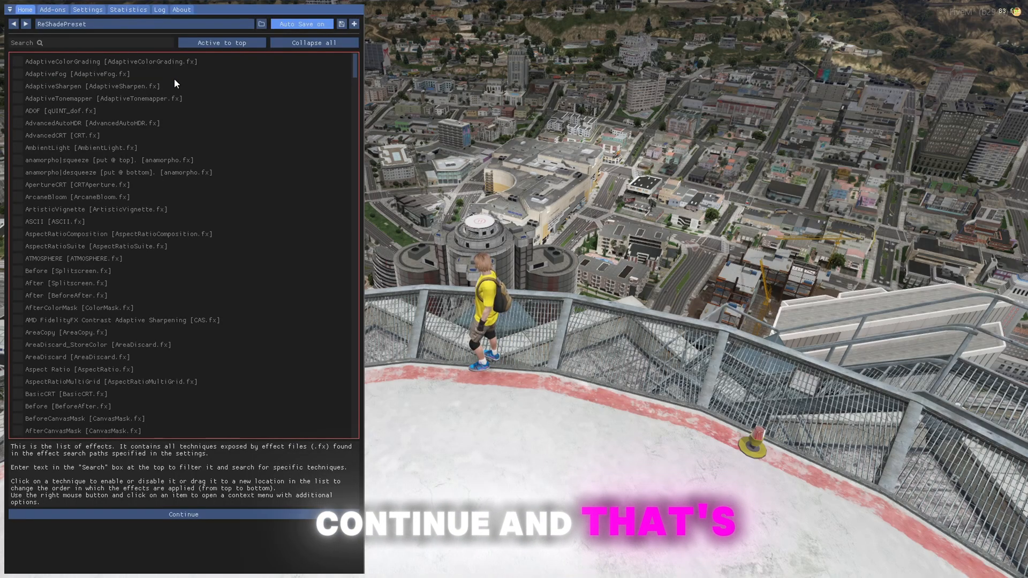
Tick the AdaptiveColorGrading and AdaptiveSharpen effects in the ReShade list.
{"action": "scroll", "scroll_direction": "down", "scroll_amount": 3}
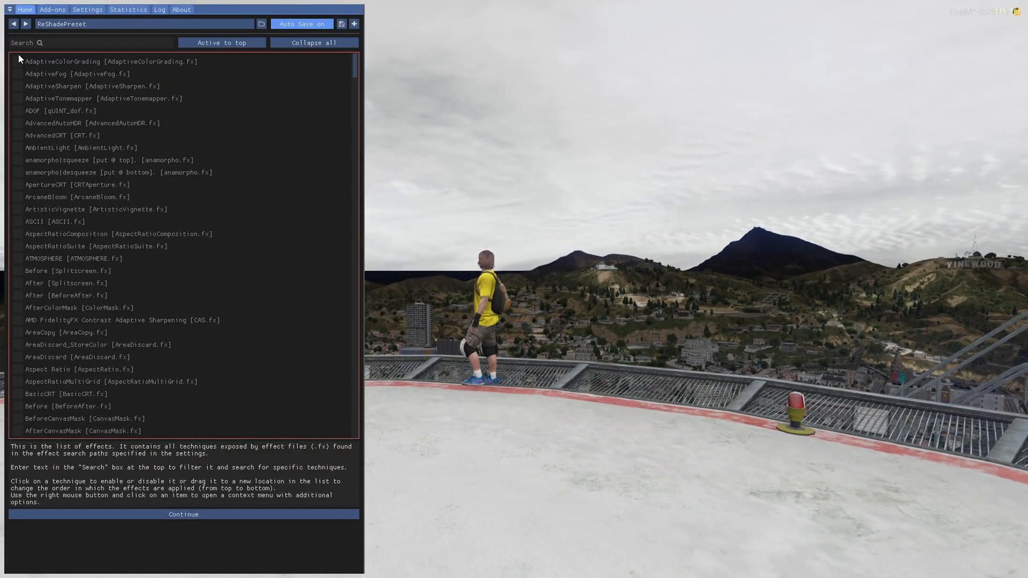
{"action": "left_click", "coordinate": [19, 74]}
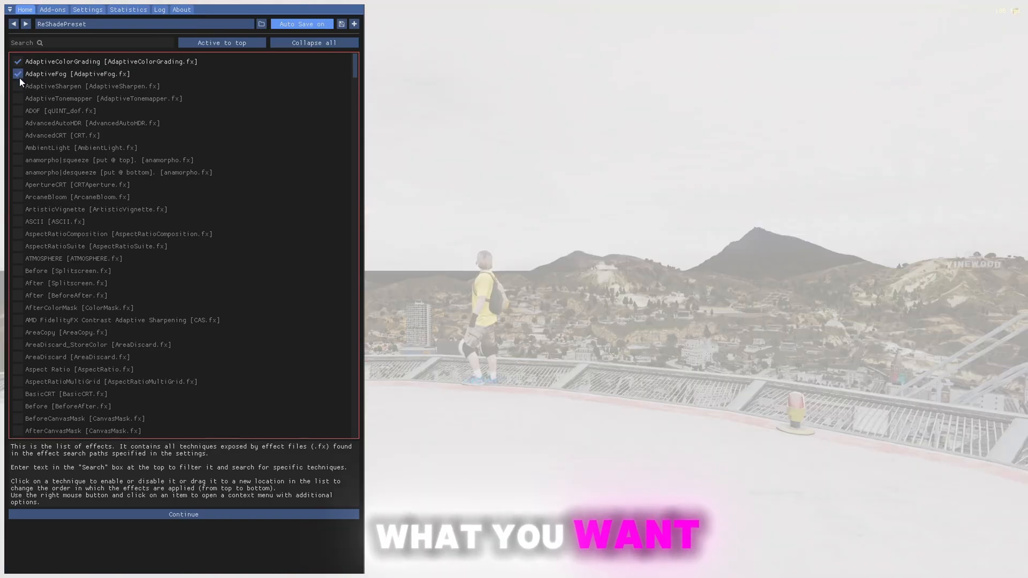
{"action": "left_click", "coordinate": [18, 74]}
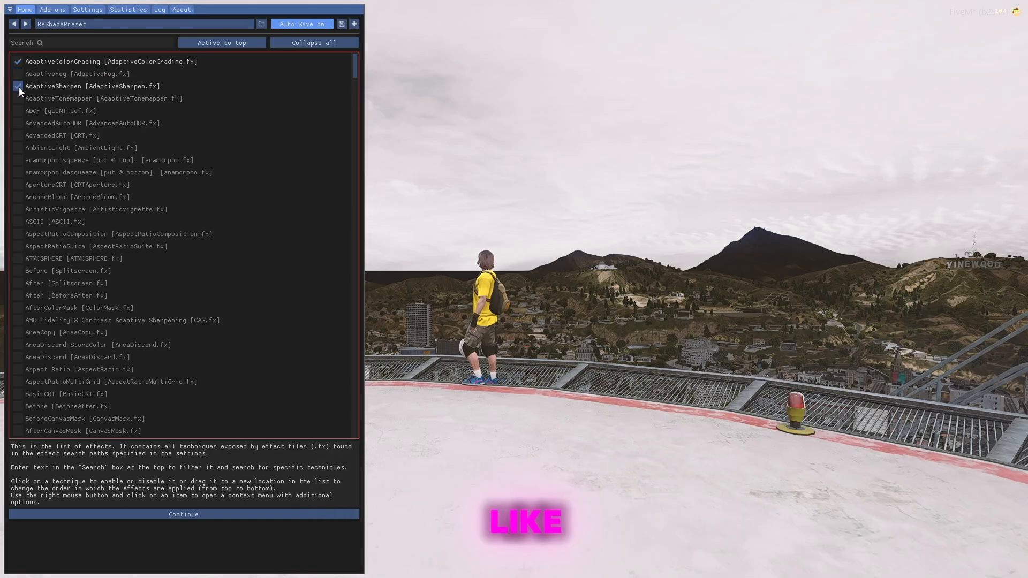